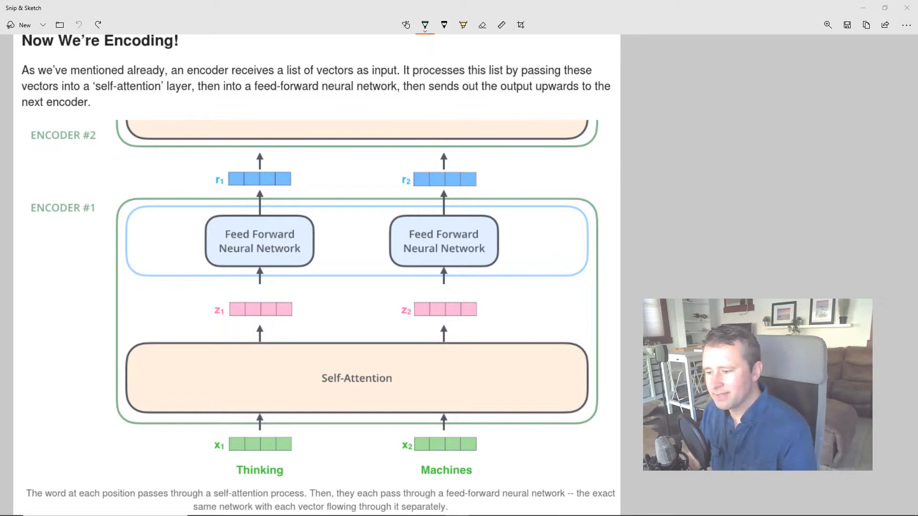
Draw a green underline beneath the 'Self-Attention' label
left_click_drag(319, 391, 365, 389)
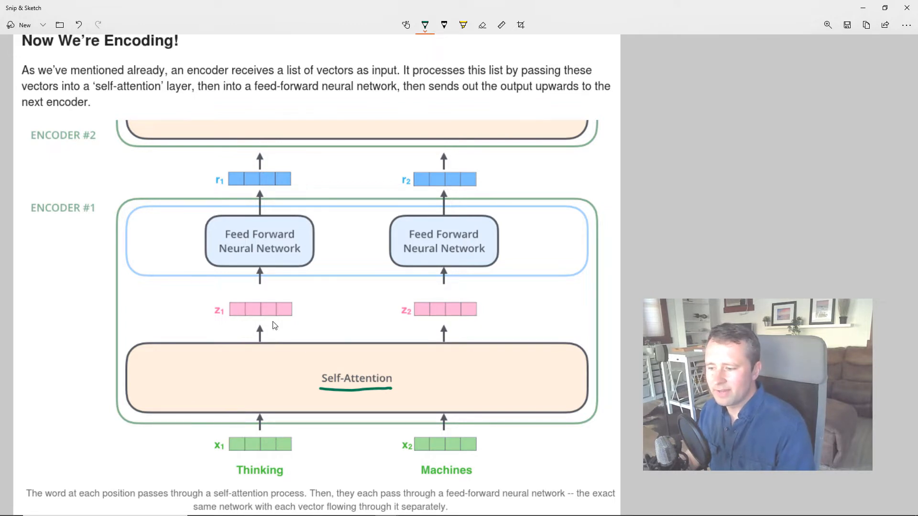
mouse_move(388, 360)
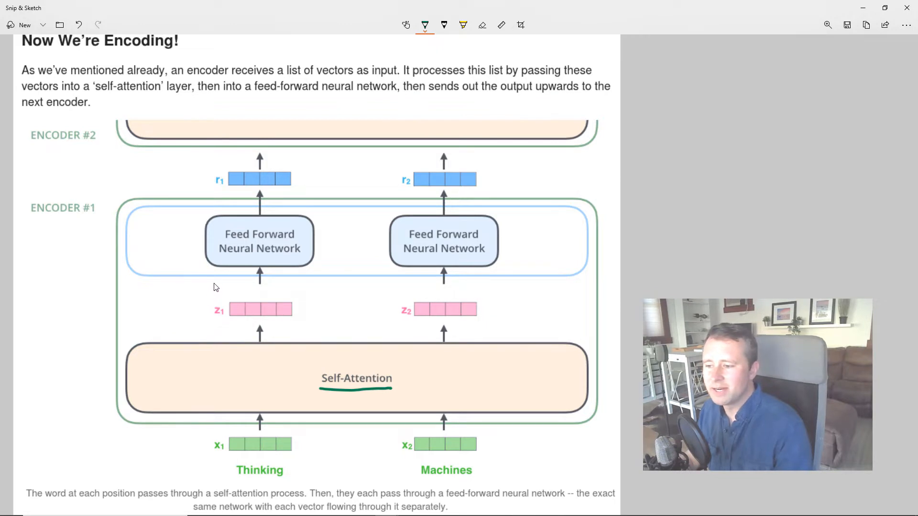
mouse_move(240, 273)
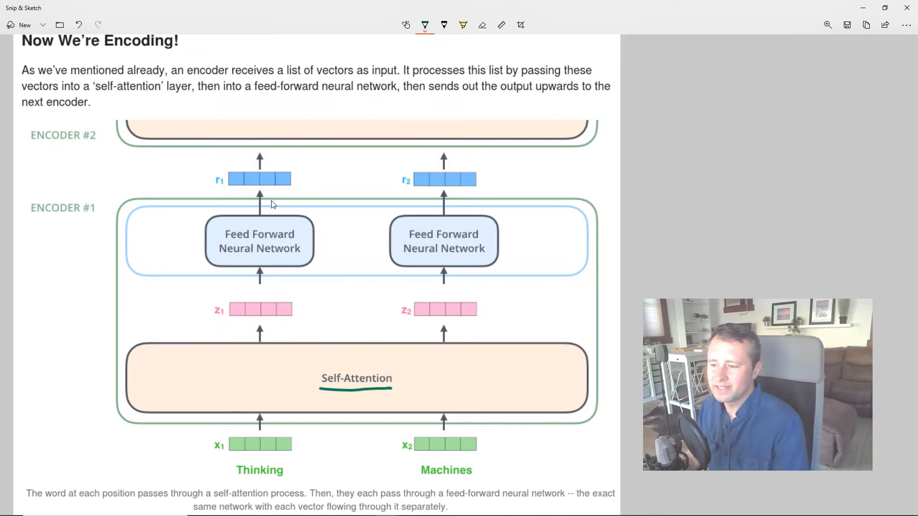
mouse_move(224, 237)
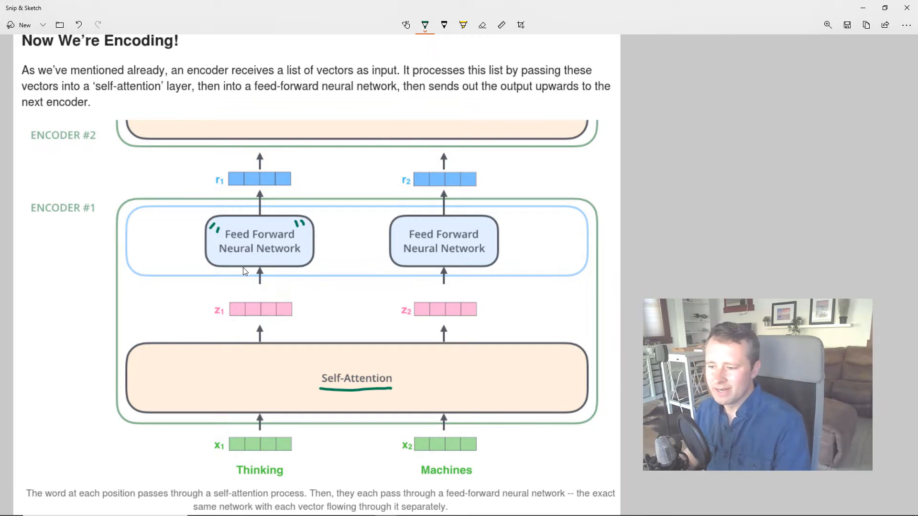
mouse_move(234, 249)
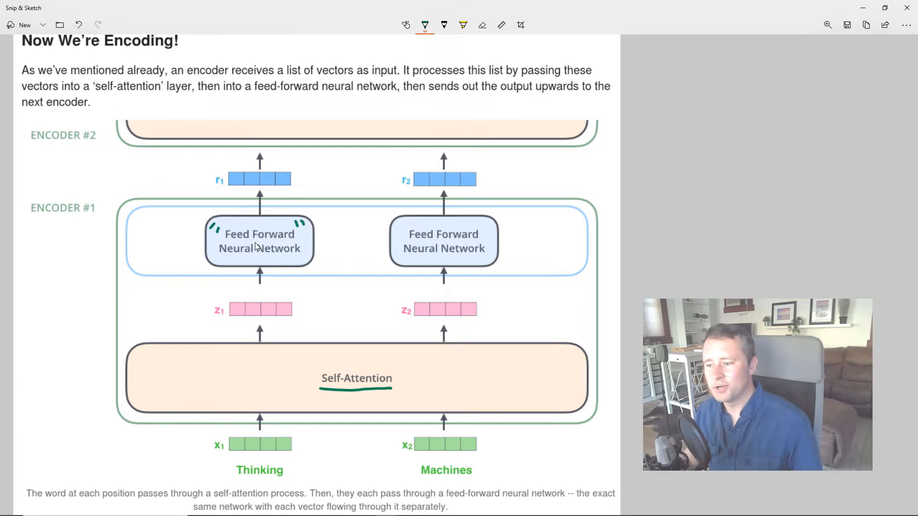
mouse_move(276, 320)
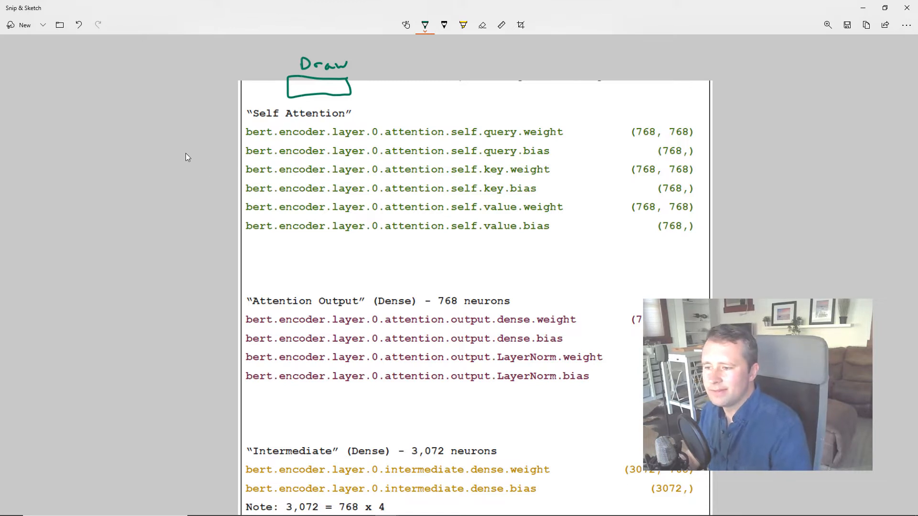
Handwrite '12 Heads' in green and sketch a row of head boxes ending with box 12
left_click_drag(176, 146, 199, 167)
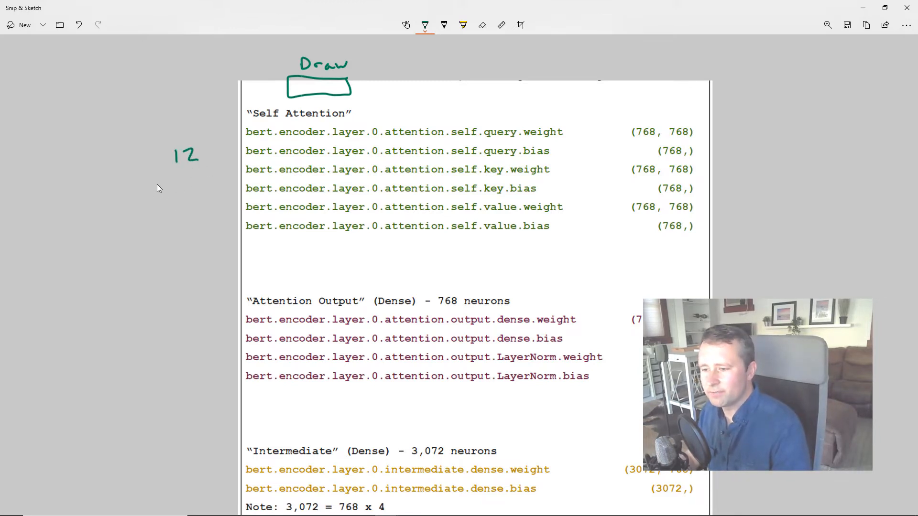
left_click_drag(155, 188, 188, 188)
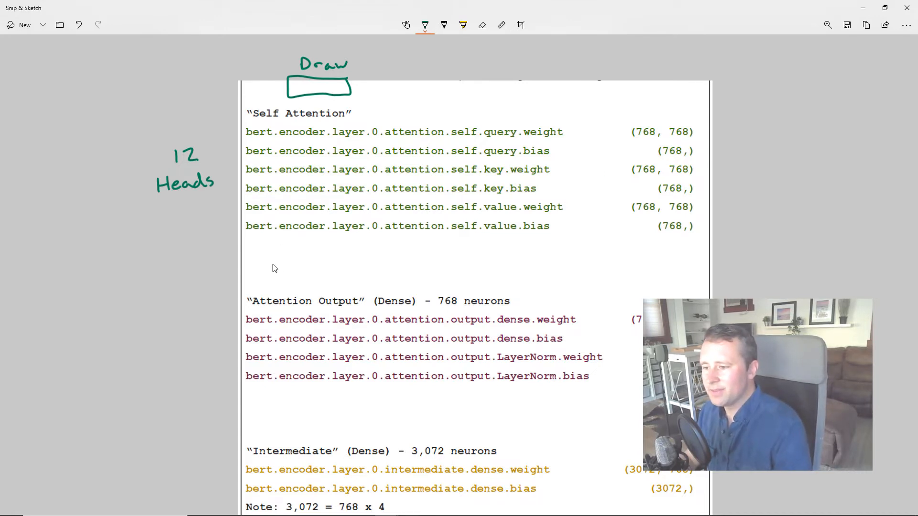
left_click_drag(258, 256, 276, 255)
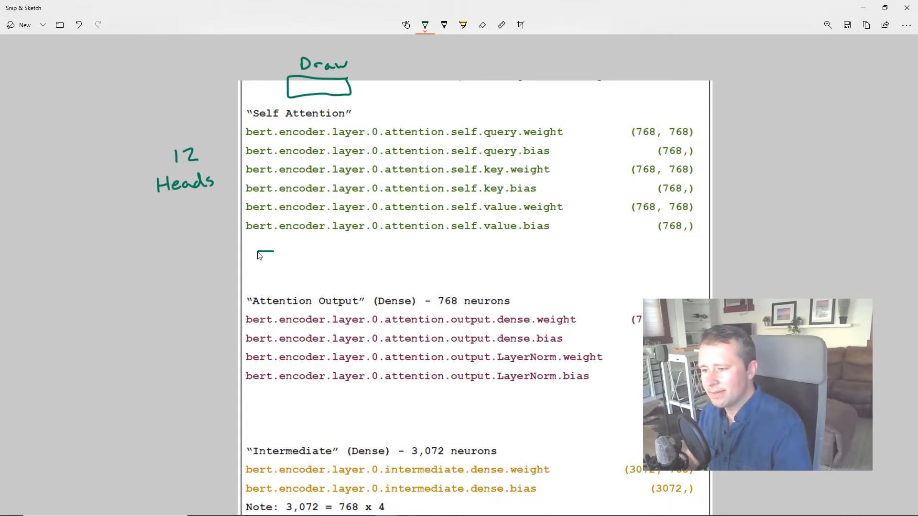
left_click_drag(256, 258, 278, 255)
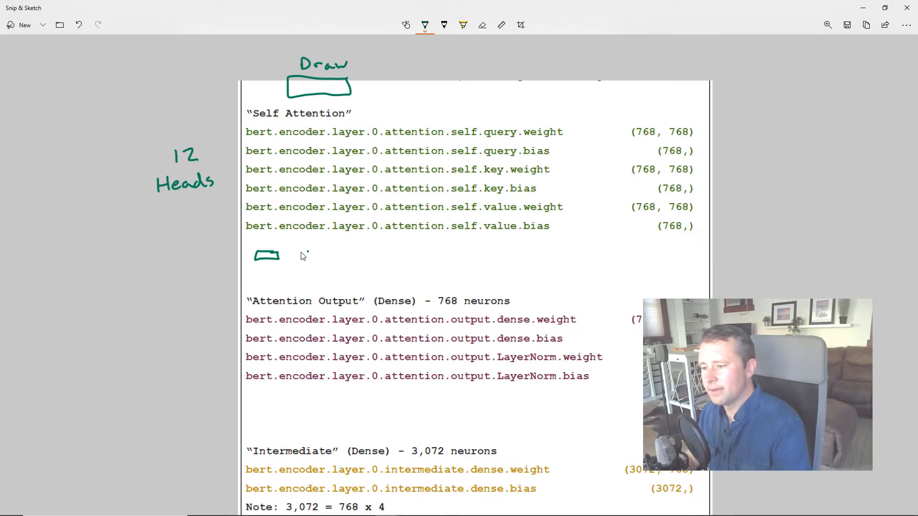
left_click_drag(293, 257, 325, 257)
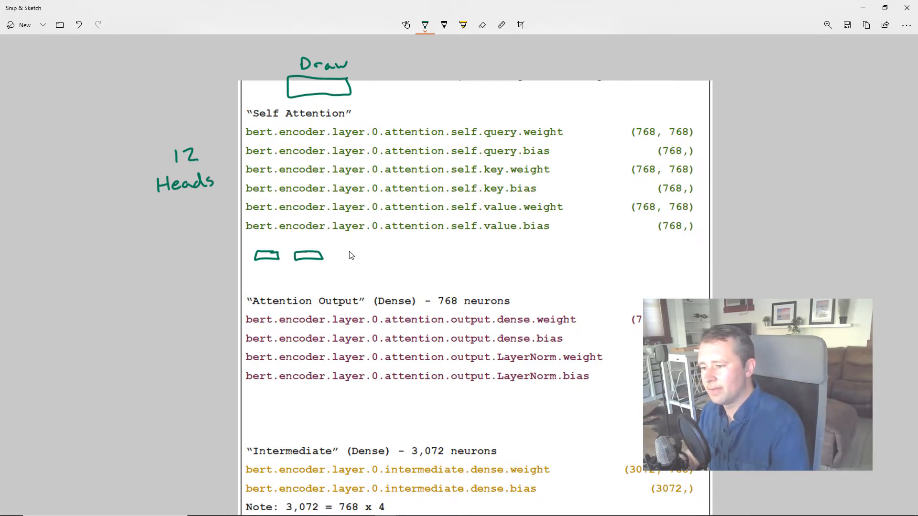
left_click_drag(333, 256, 363, 256)
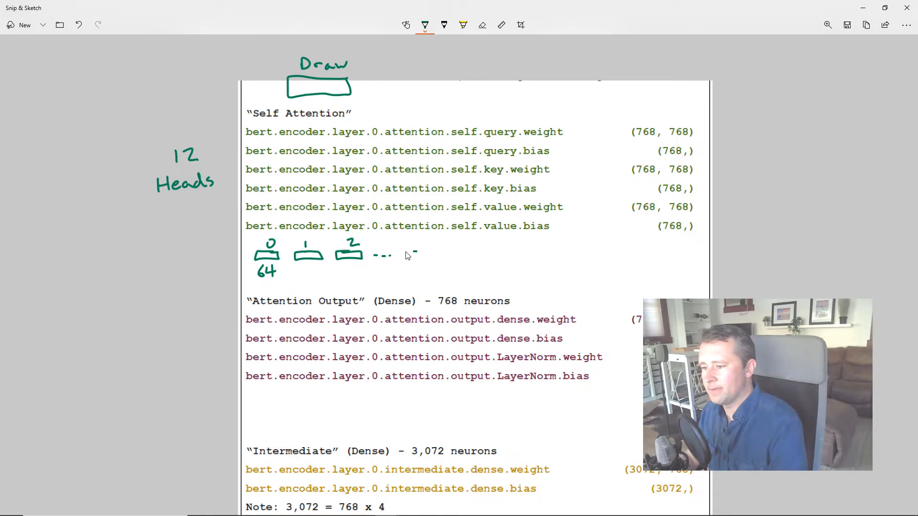
left_click_drag(404, 258, 430, 243)
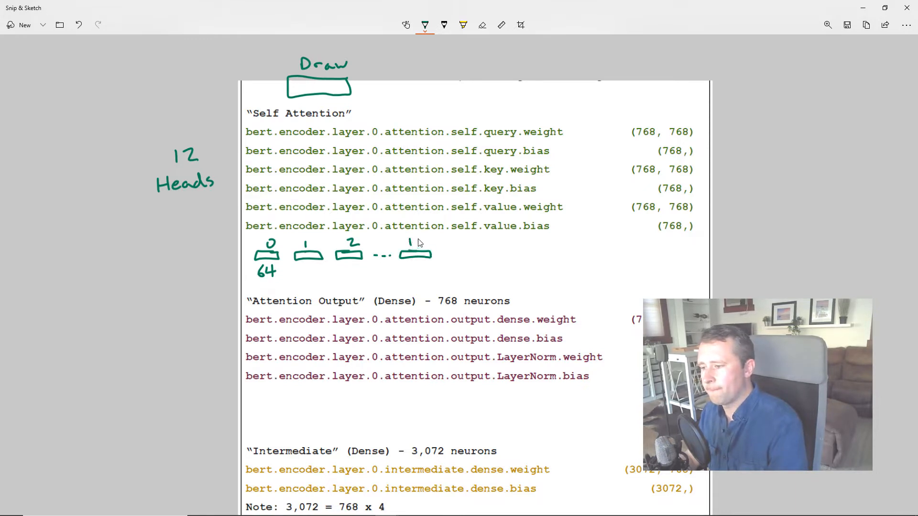
left_click_drag(409, 252, 427, 240)
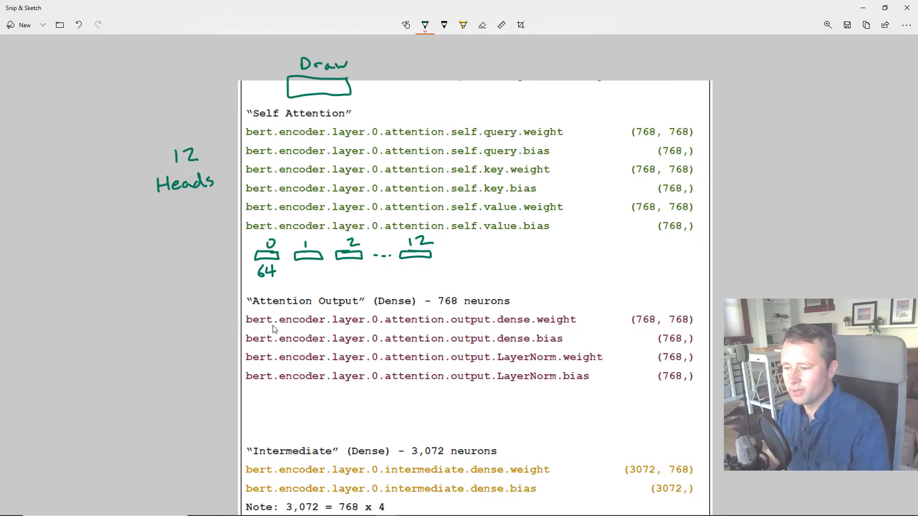
Switch the pen ink to pink for the 768 box, then scroll the parameter list down
left_click(425, 24)
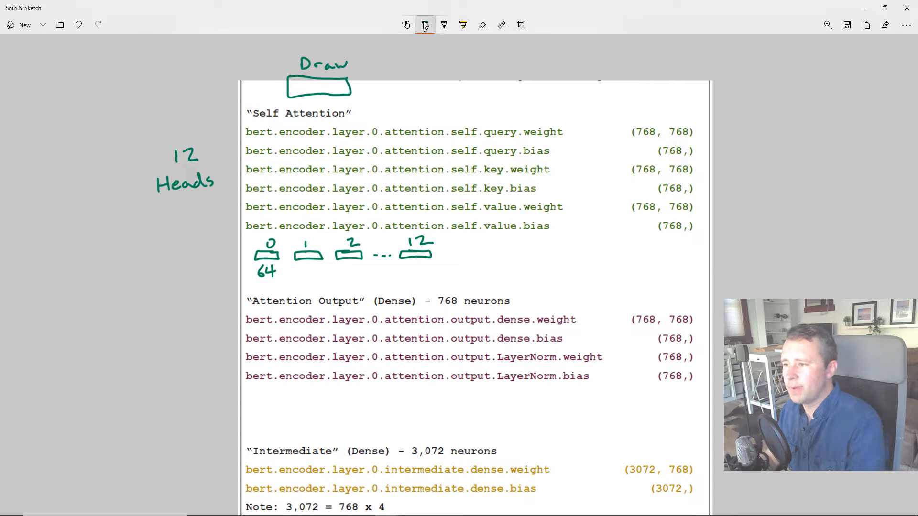
left_click(424, 24)
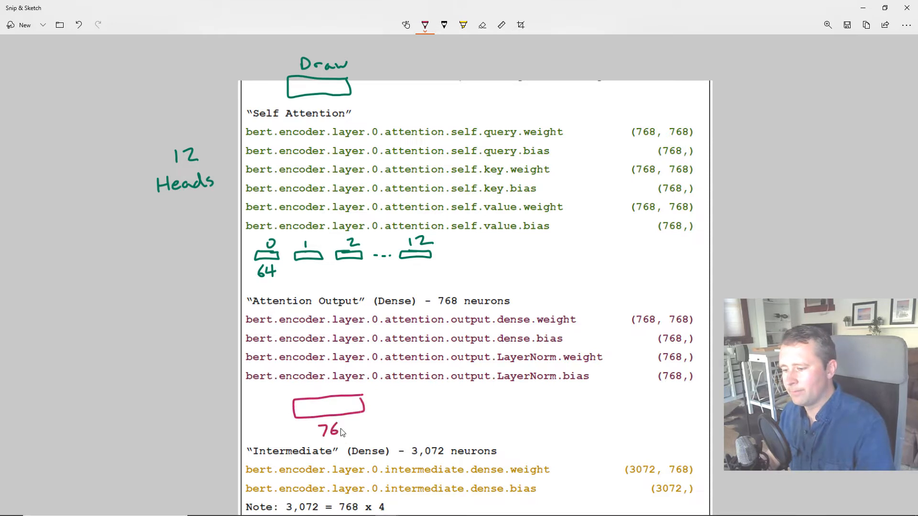
scroll("down", 3)
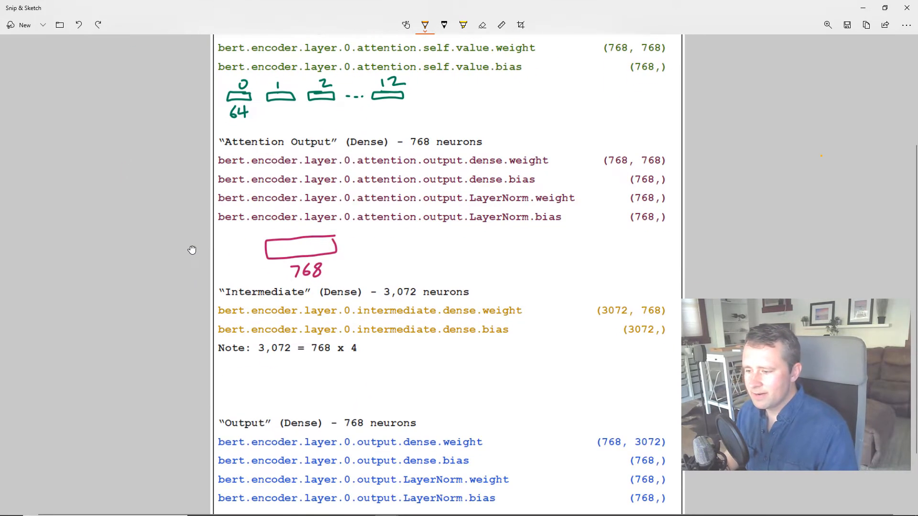
scroll("down", 3)
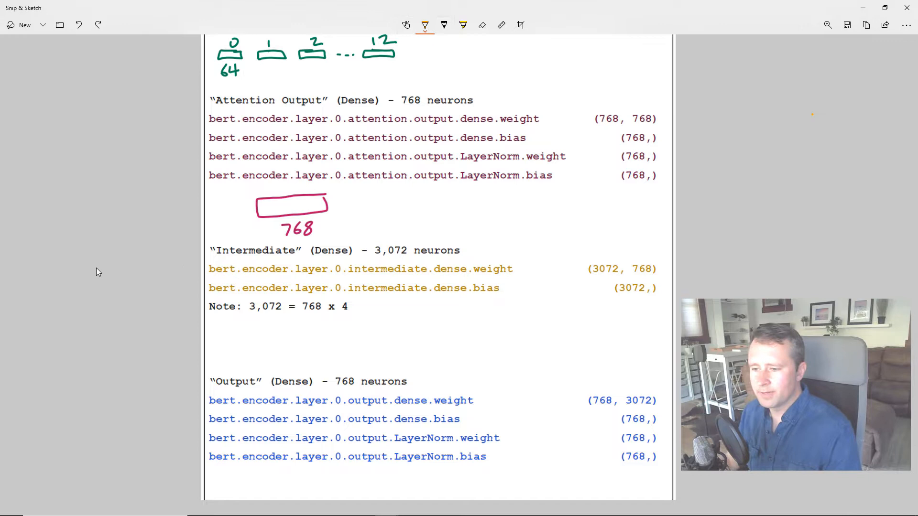
left_click_drag(91, 255, 105, 237)
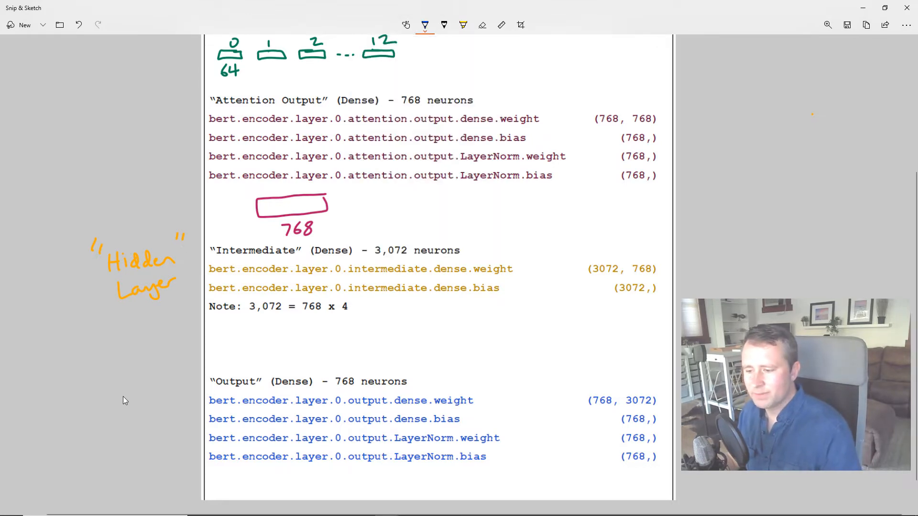
left_click_drag(97, 392, 117, 415)
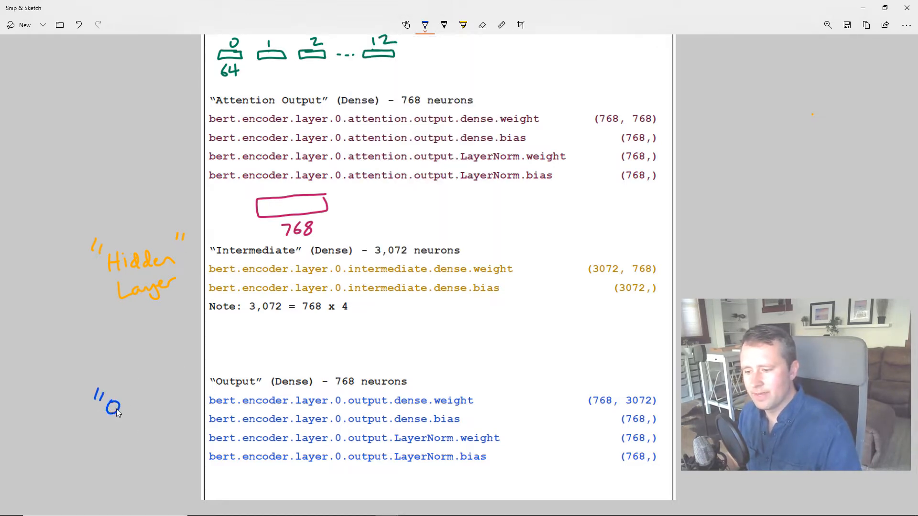
left_click_drag(103, 404, 179, 410)
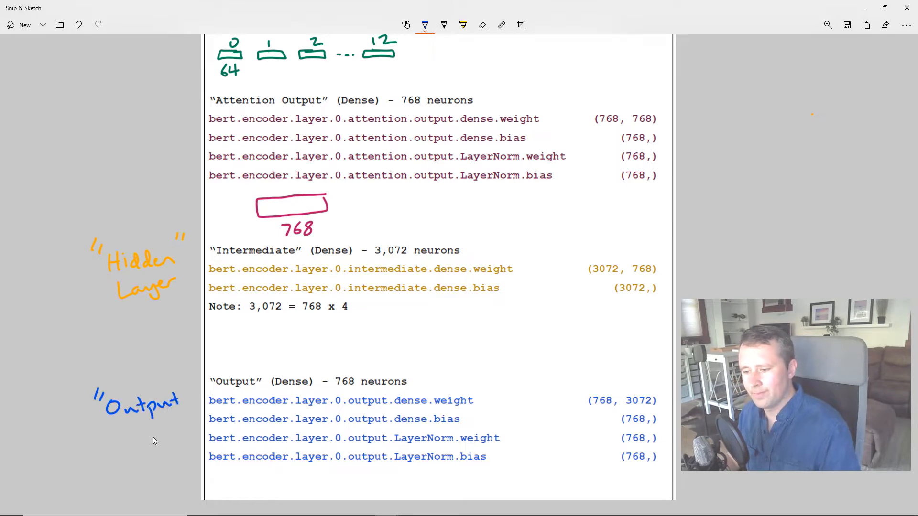
left_click(425, 24)
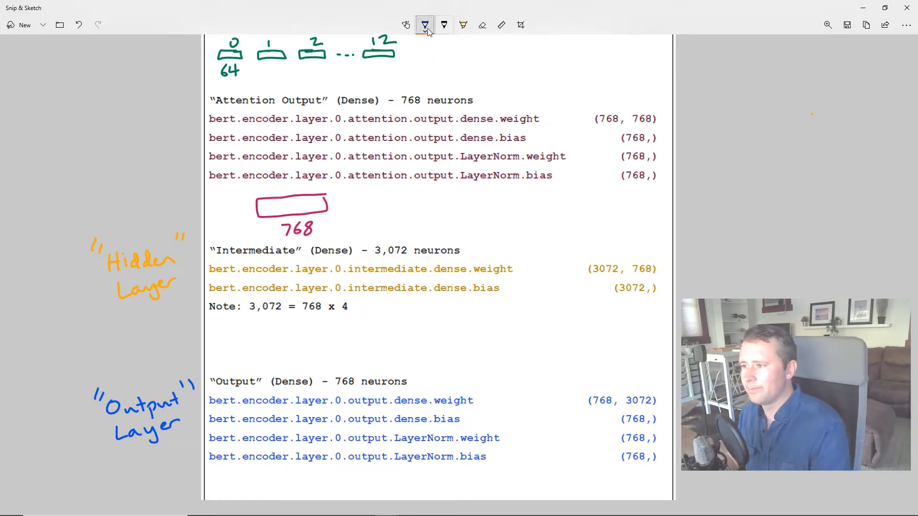
left_click(425, 24)
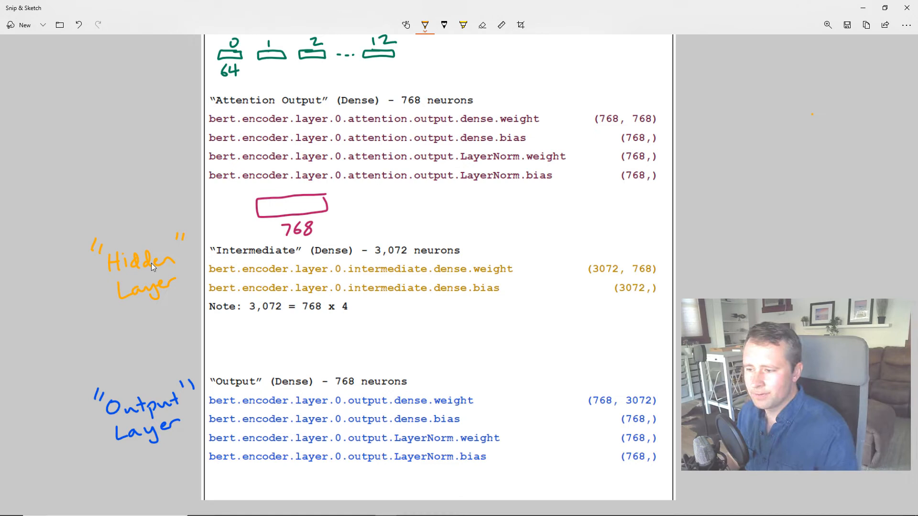
mouse_move(375, 263)
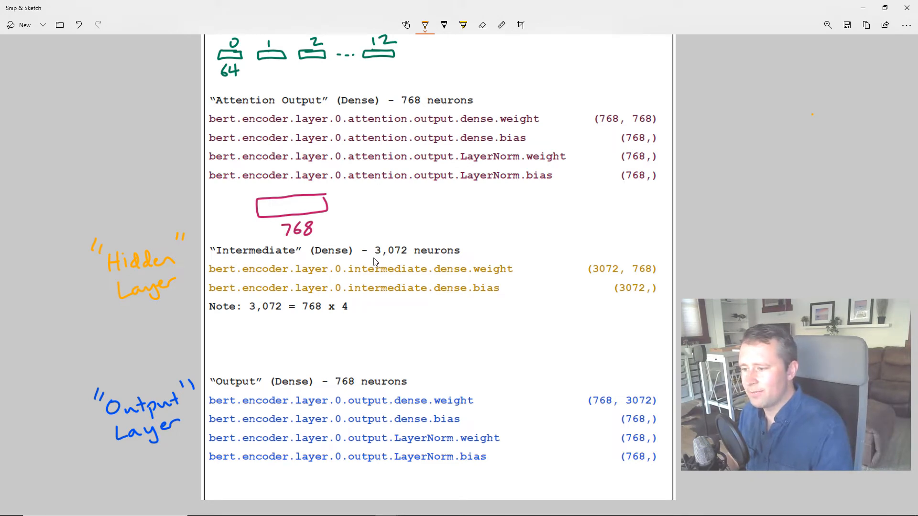
Underline 3,072 and 768 in orange and sketch a box labelled 3,072
left_click_drag(373, 258, 408, 258)
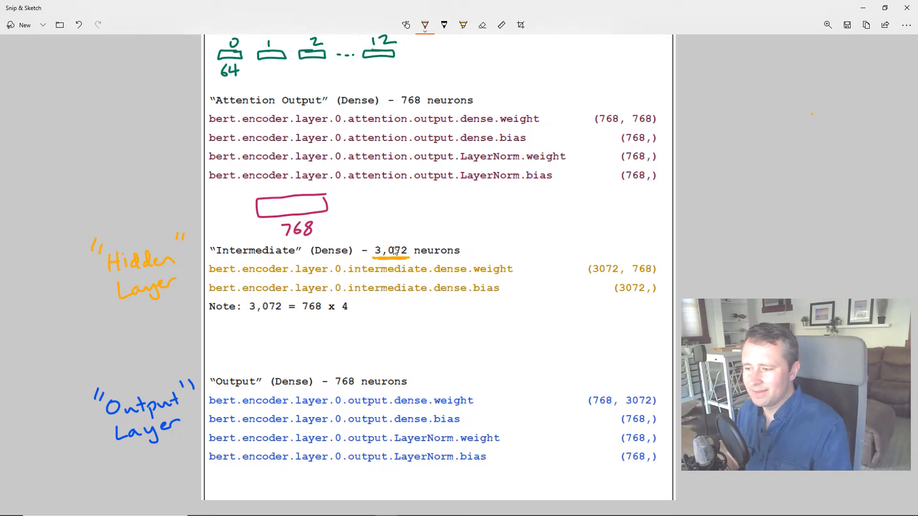
mouse_move(304, 318)
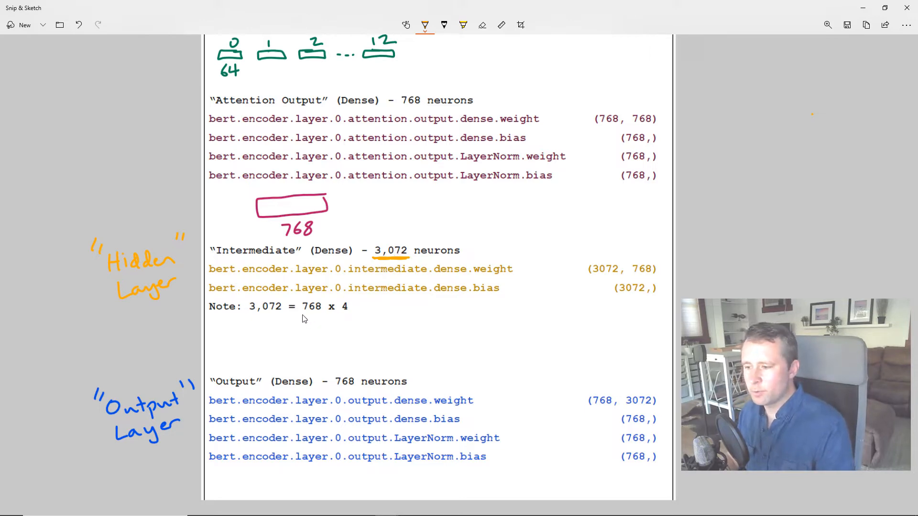
left_click_drag(302, 315, 322, 315)
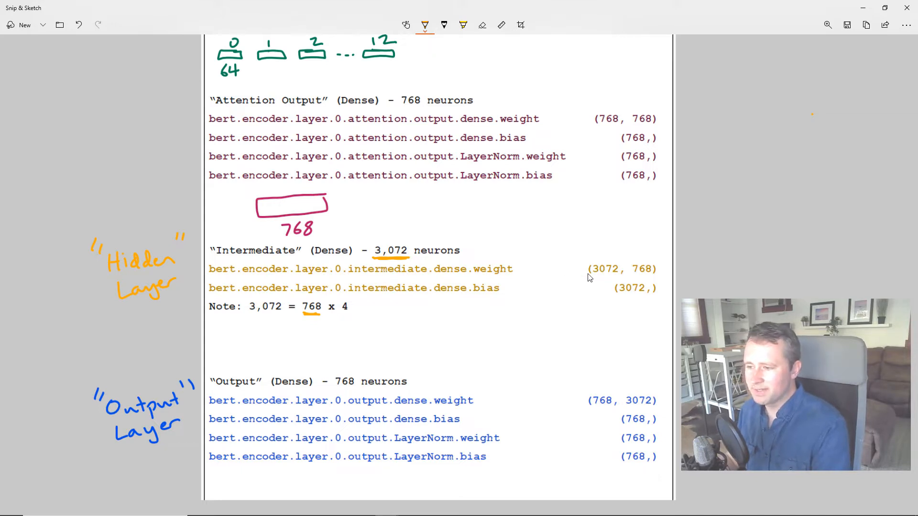
mouse_move(378, 349)
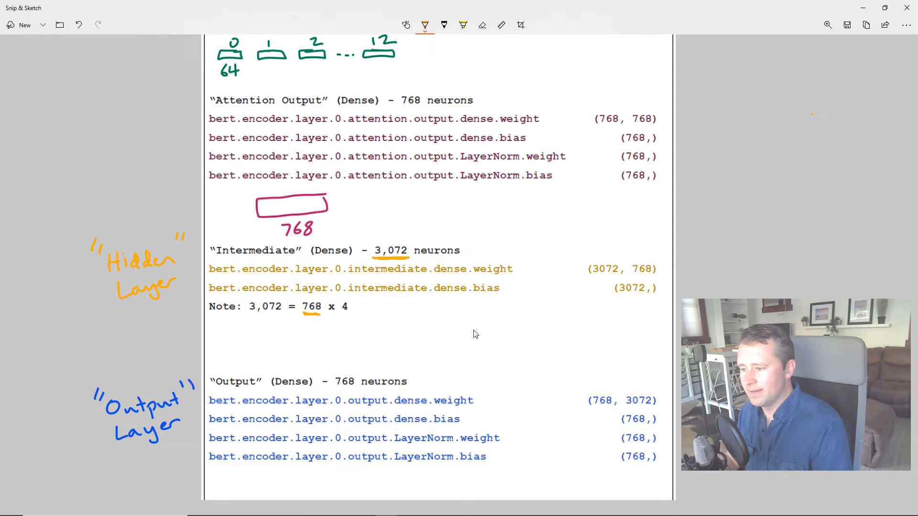
left_click_drag(339, 334, 472, 329)
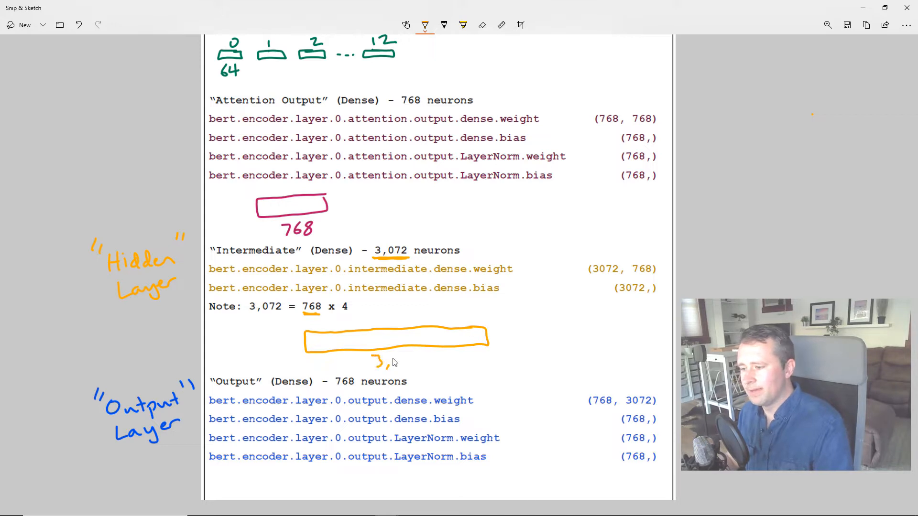
left_click_drag(386, 363, 433, 366)
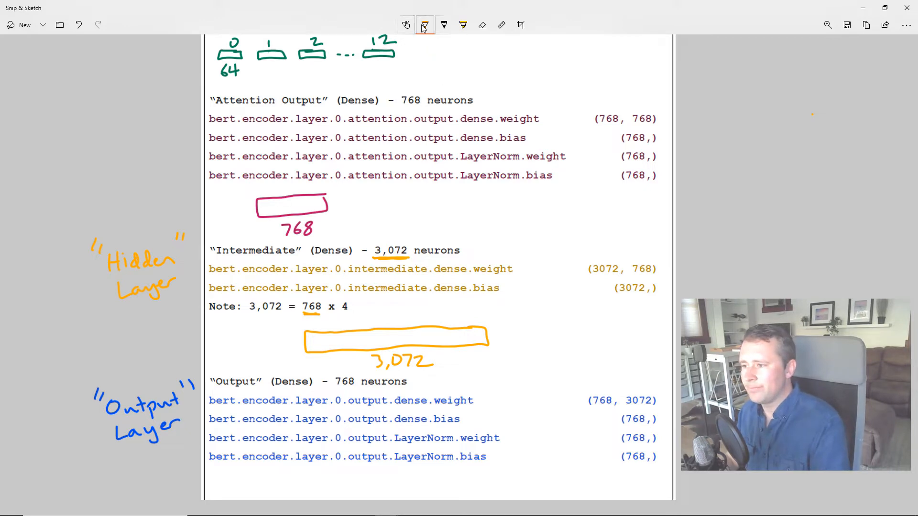
Switch to blue ink, sketch a 768 box below Output, and scroll
left_click(424, 24)
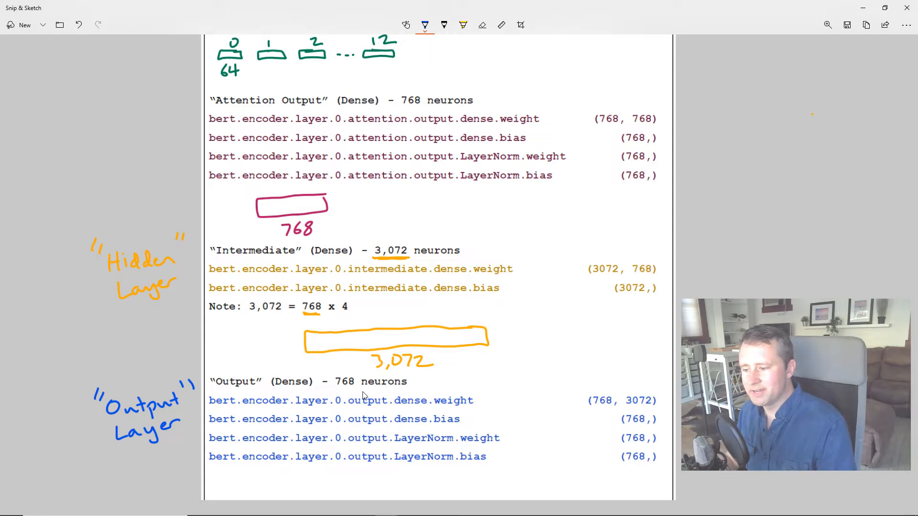
mouse_move(599, 414)
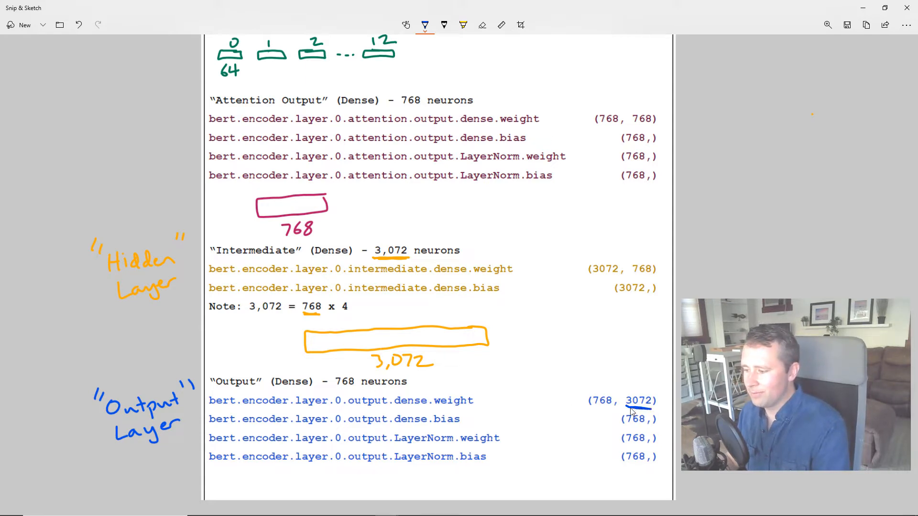
mouse_move(299, 228)
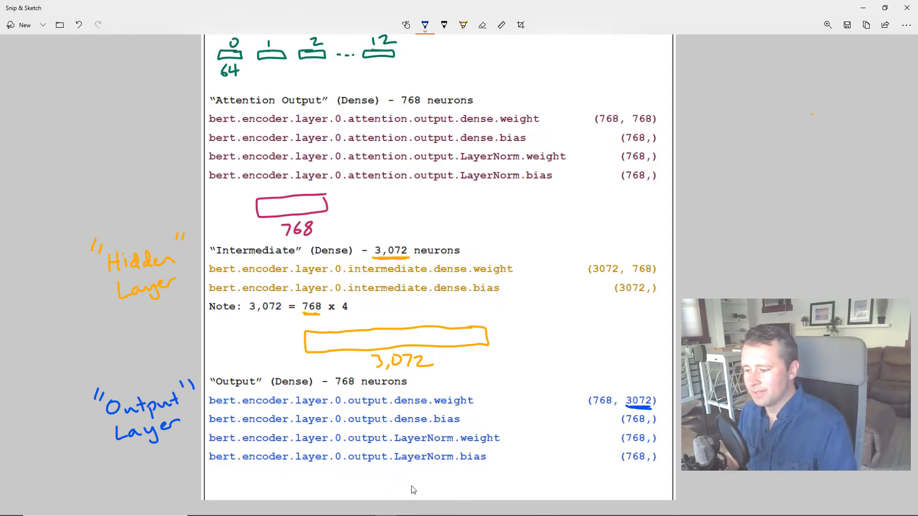
left_click_drag(352, 492, 421, 485)
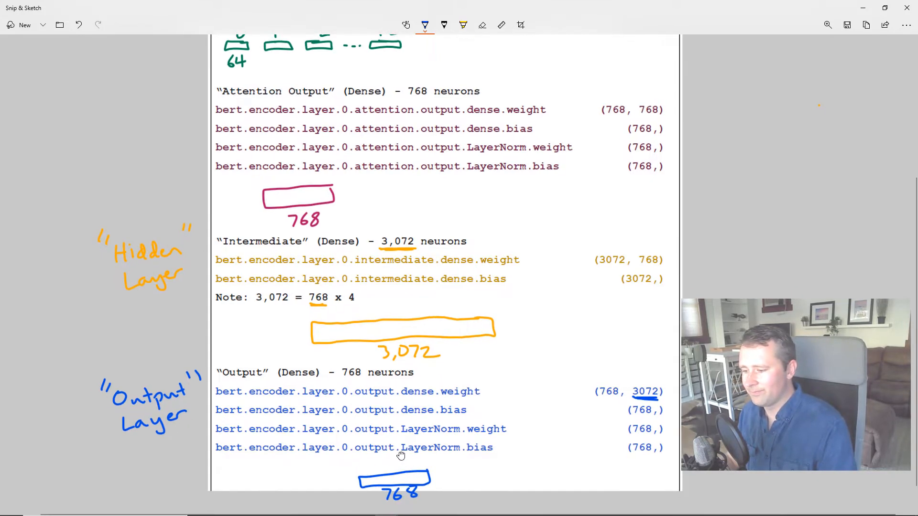
scroll("down", 3)
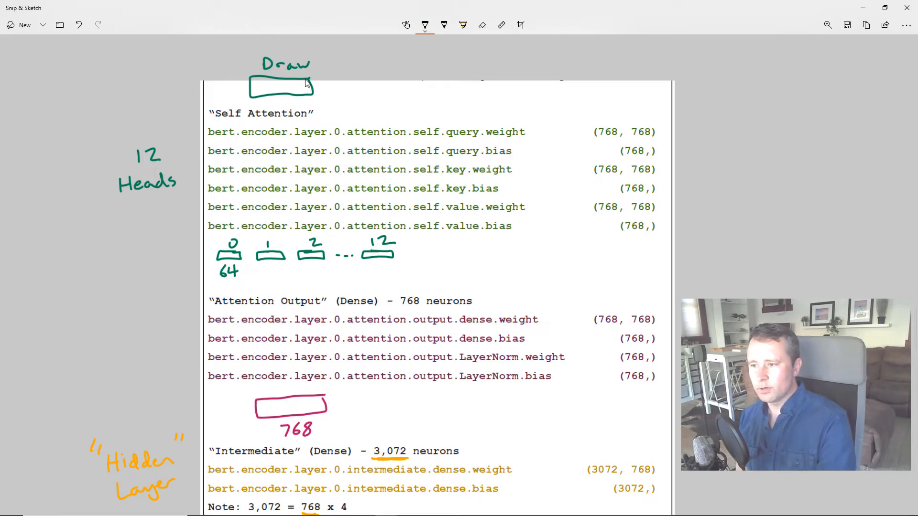
mouse_move(327, 109)
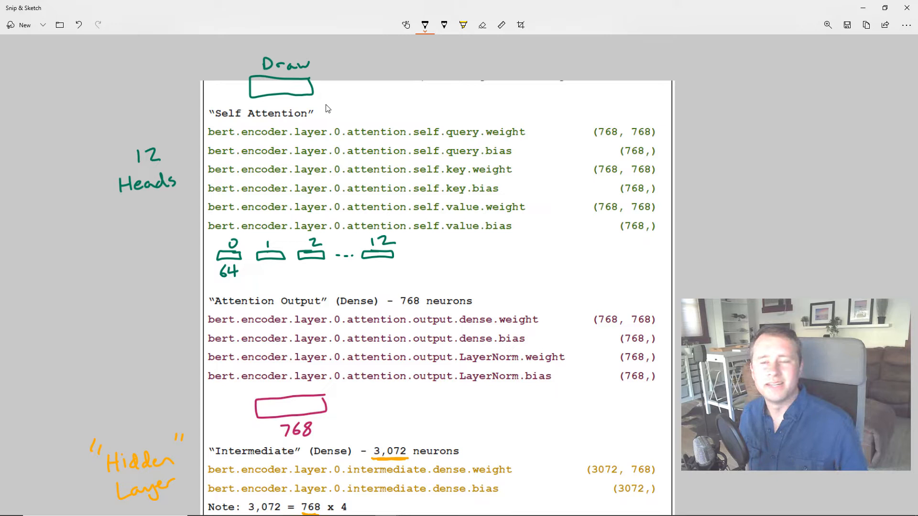
mouse_move(242, 253)
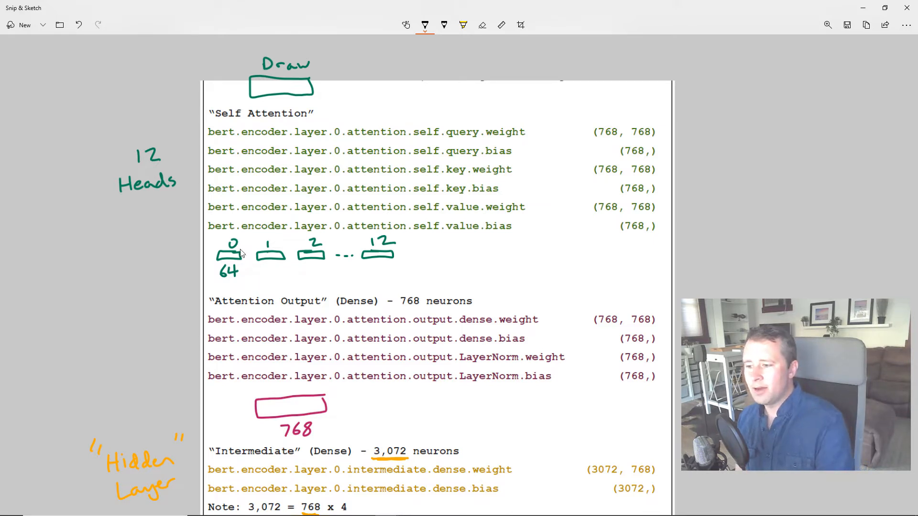
mouse_move(459, 227)
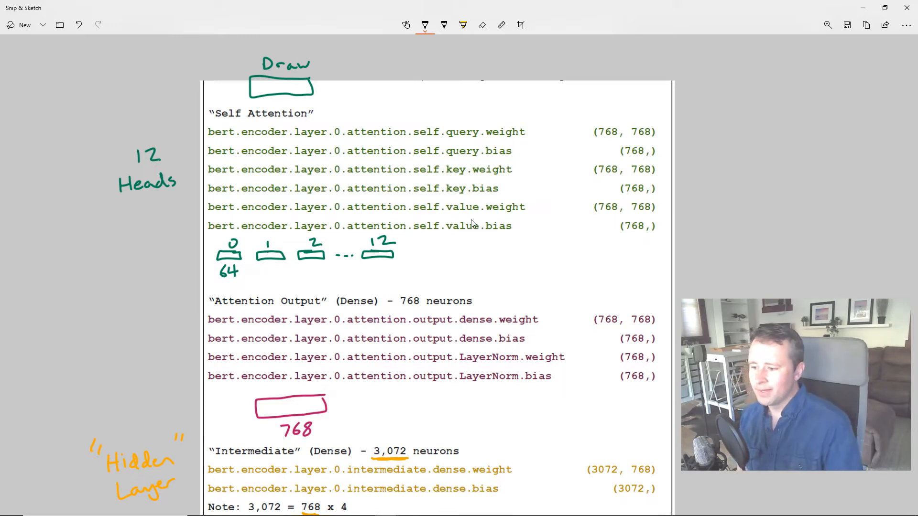
mouse_move(245, 420)
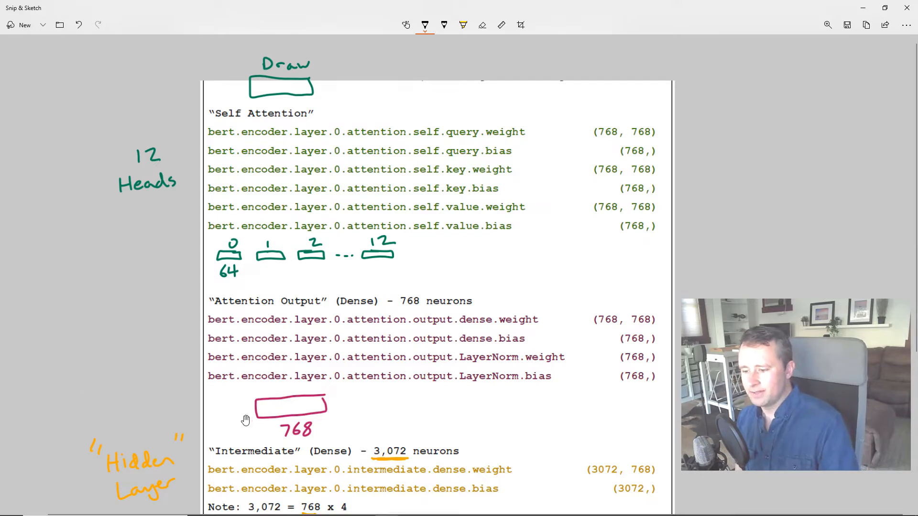
Scroll below the blue box and change the pen colour for the 'Next Encoder' and 2.4m notes
scroll("down", 3)
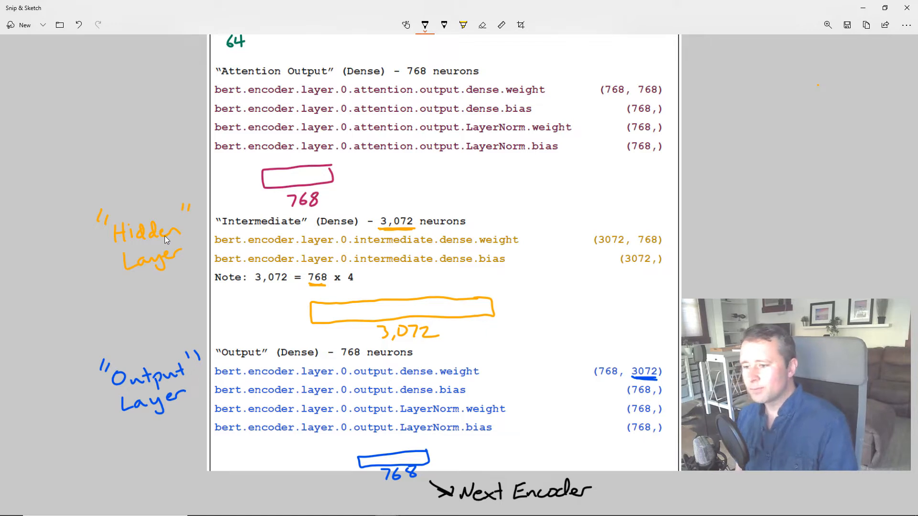
left_click(424, 24)
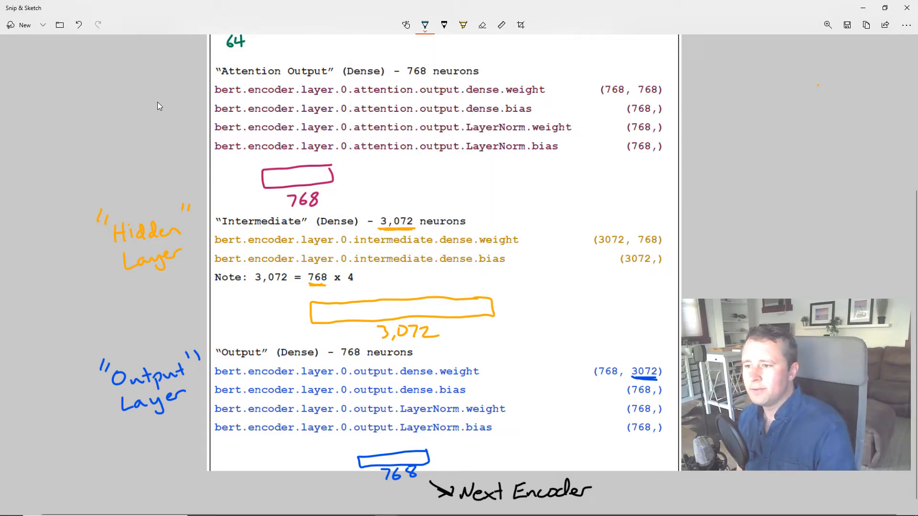
mouse_move(182, 81)
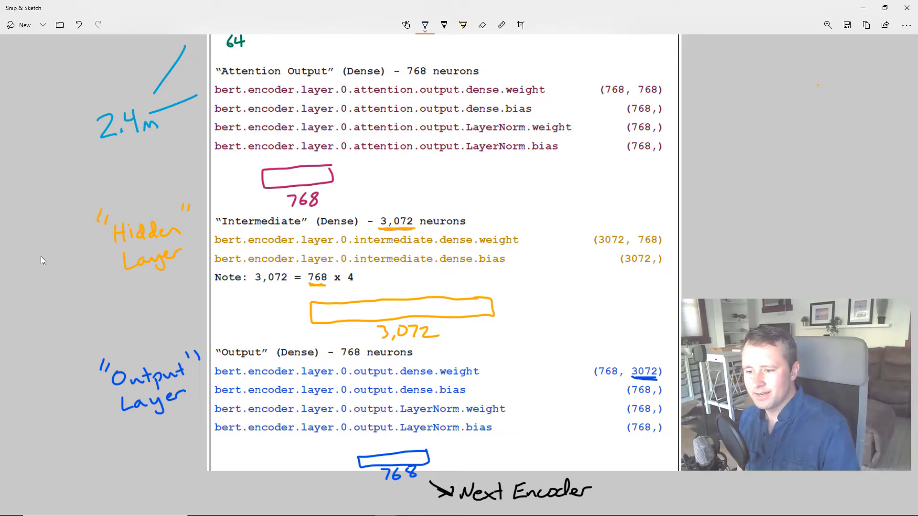
left_click_drag(32, 264, 55, 249)
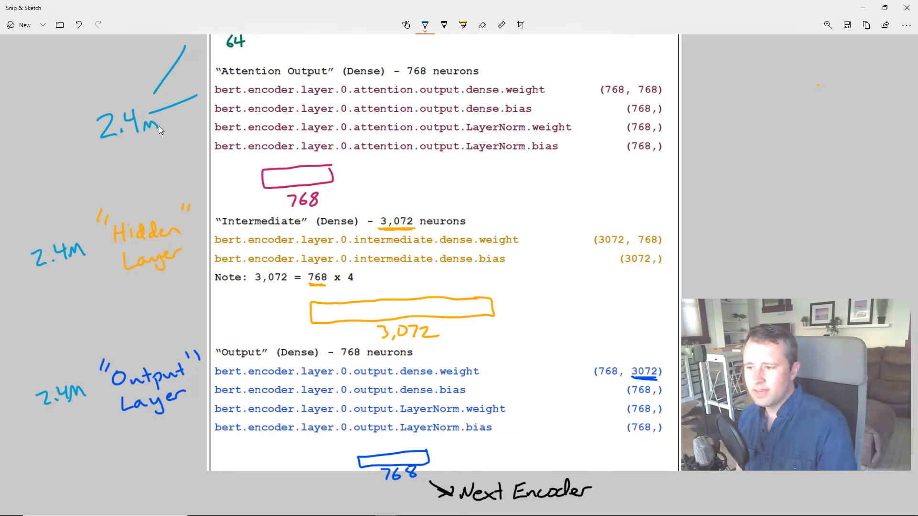
mouse_move(81, 280)
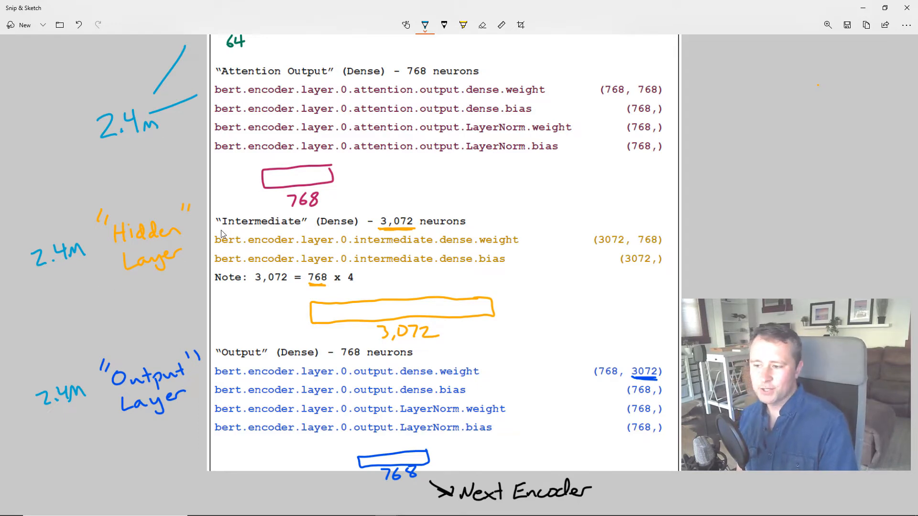
mouse_move(191, 237)
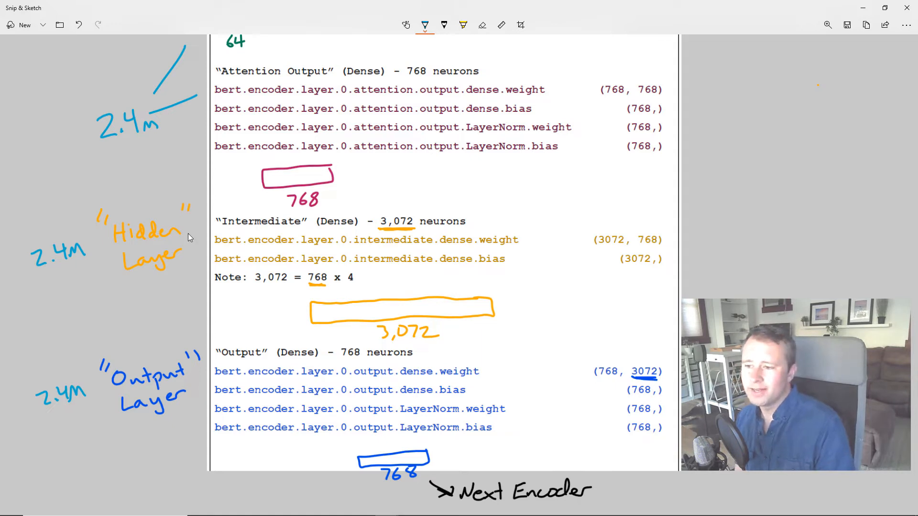
mouse_move(170, 162)
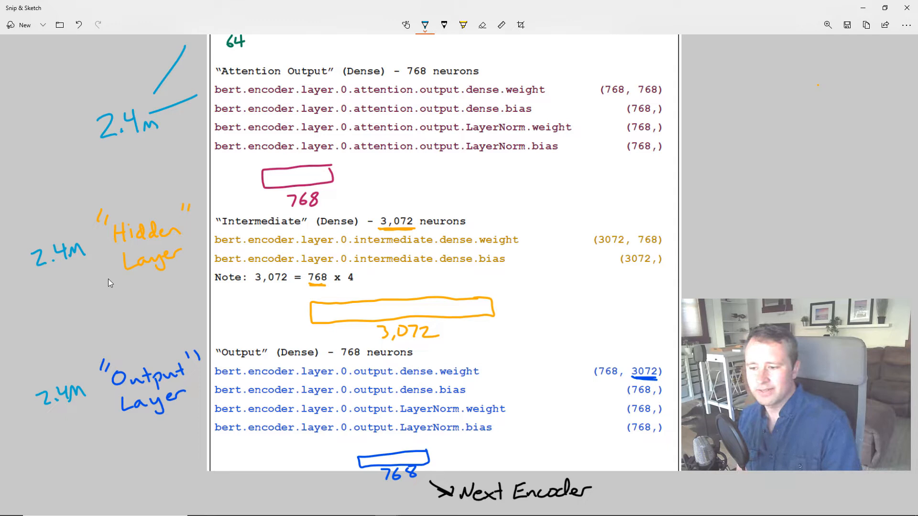
mouse_move(117, 375)
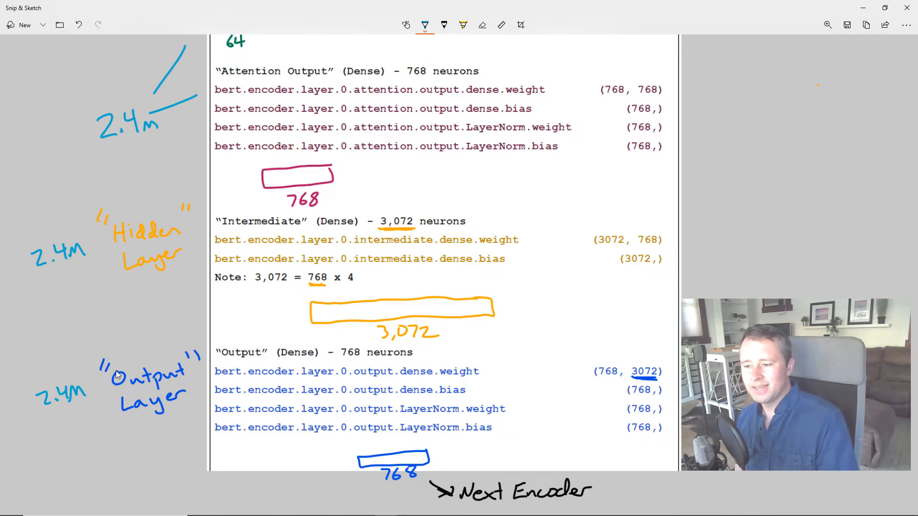
mouse_move(128, 325)
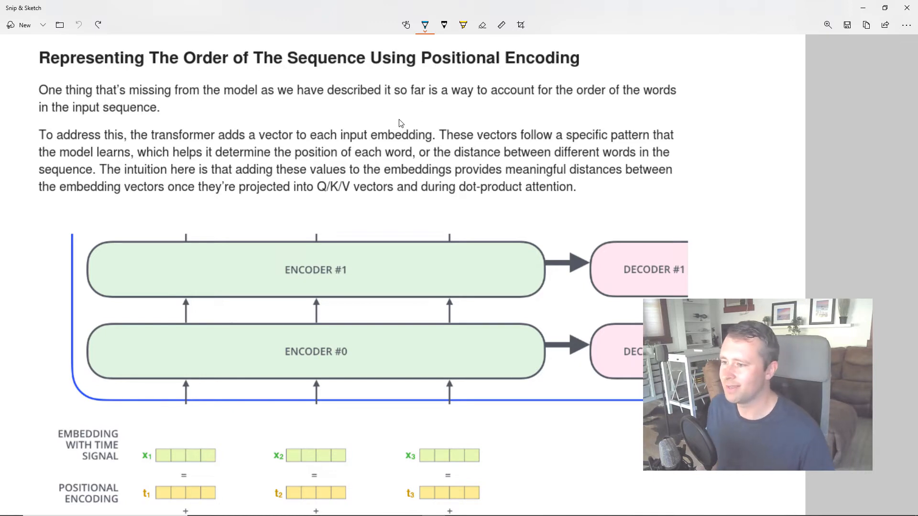
mouse_move(269, 148)
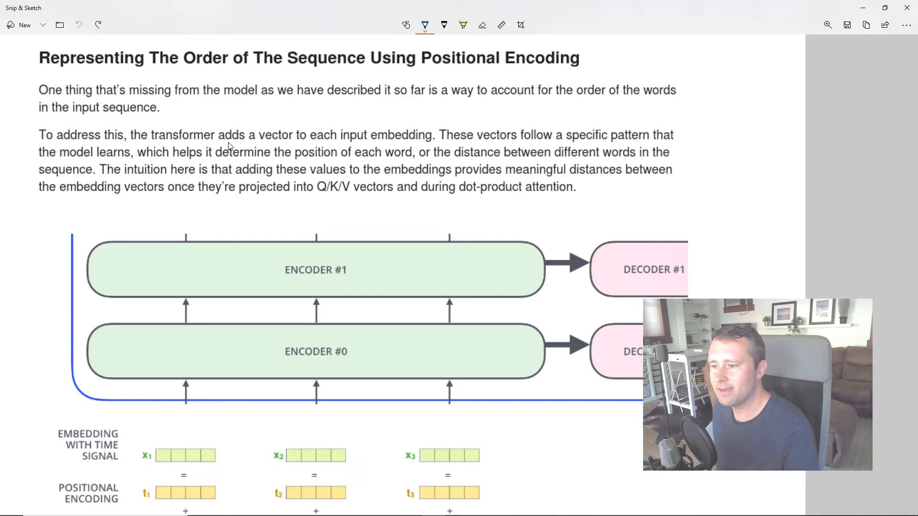
Underline 'adds a vector' in the positional encoding article capture
left_click_drag(222, 145, 286, 144)
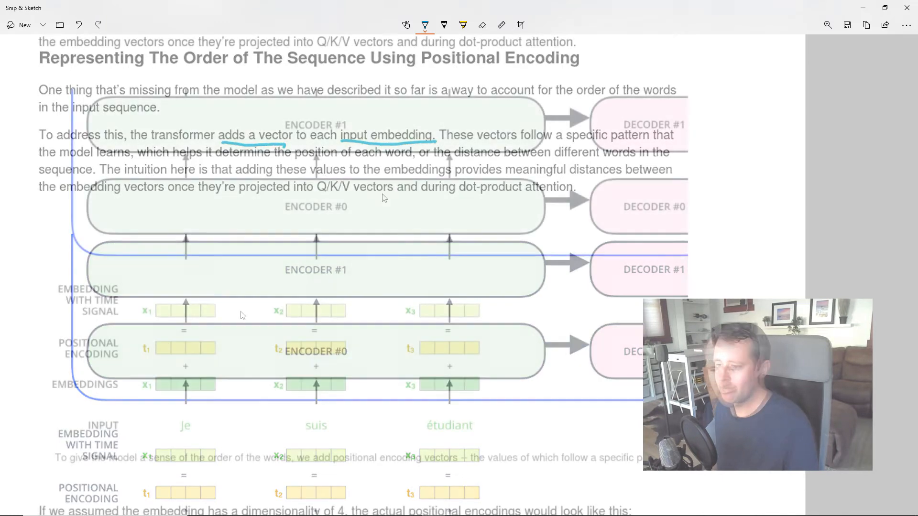
Scroll down to the diagram to underline 'input embedding' and the t1, t2, t3 labels in blue
scroll("down", 3)
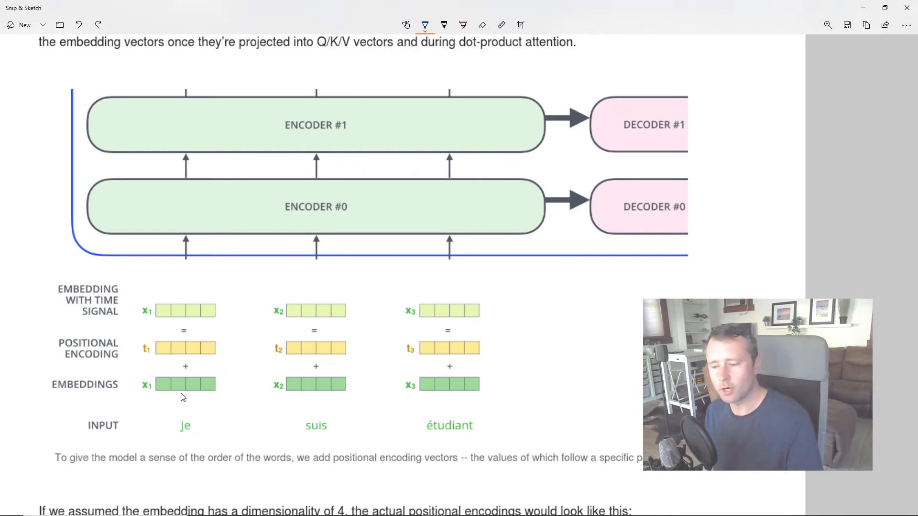
mouse_move(167, 355)
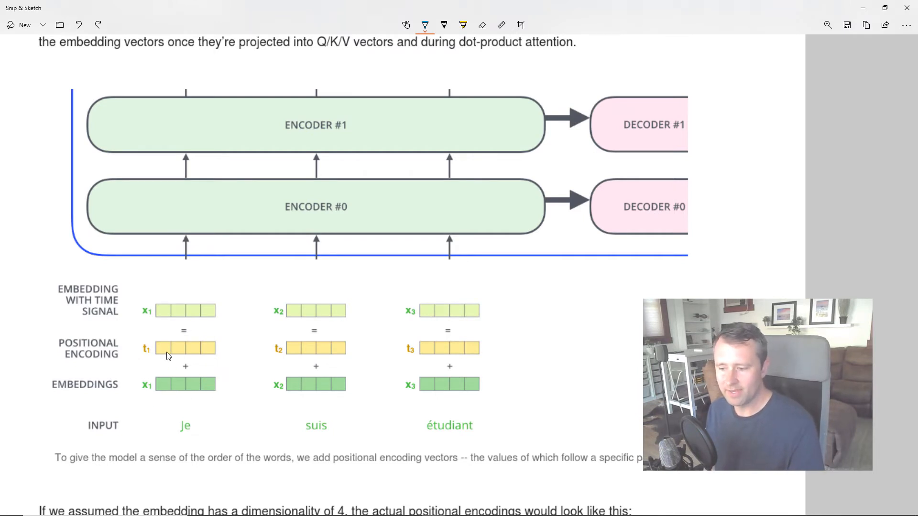
mouse_move(167, 312)
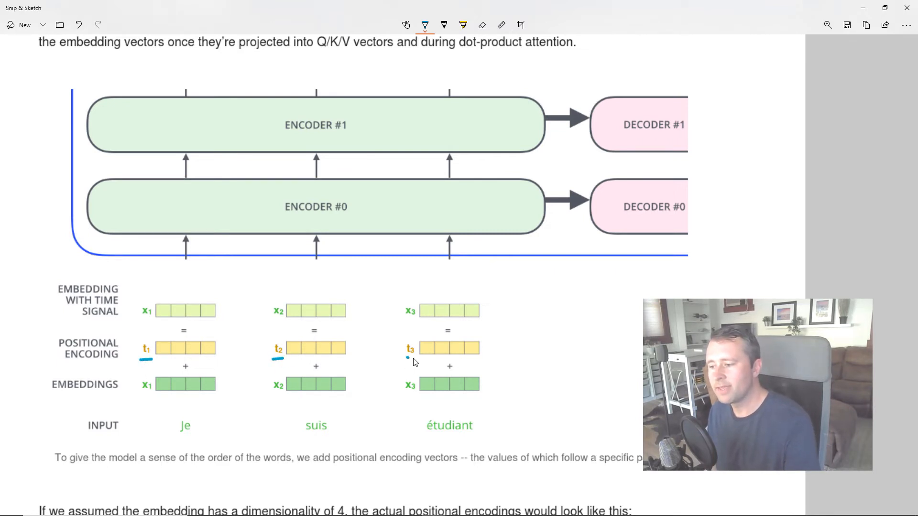
scroll("down", 3)
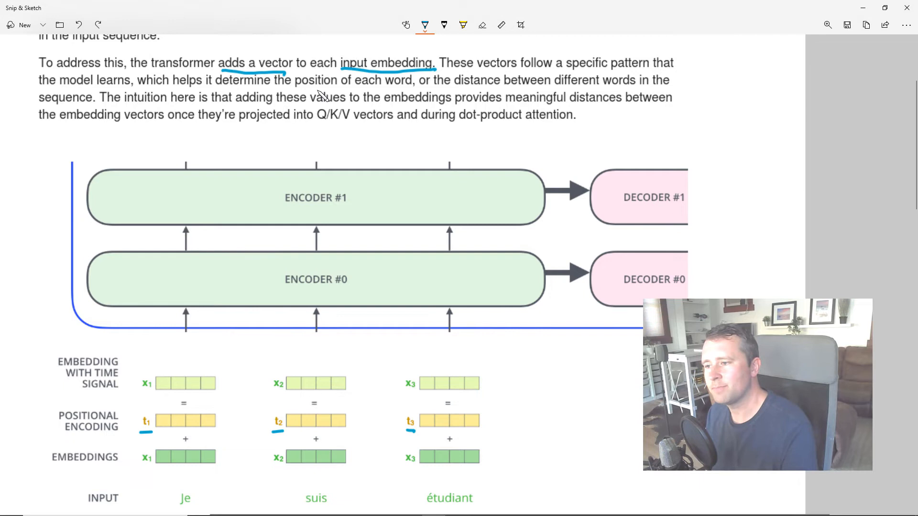
Underline 'position of each word', 'distance' and 'different words', then switch windows
left_click_drag(292, 88, 410, 88)
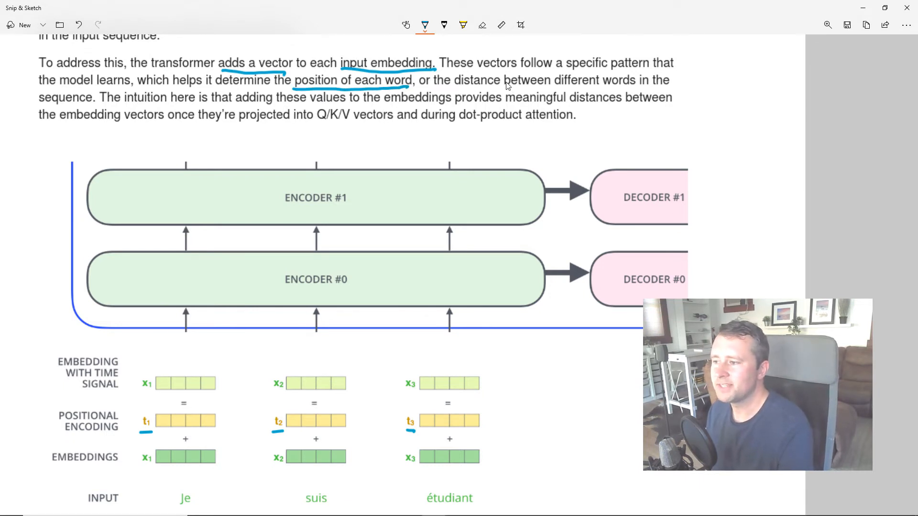
left_click_drag(455, 89, 495, 90)
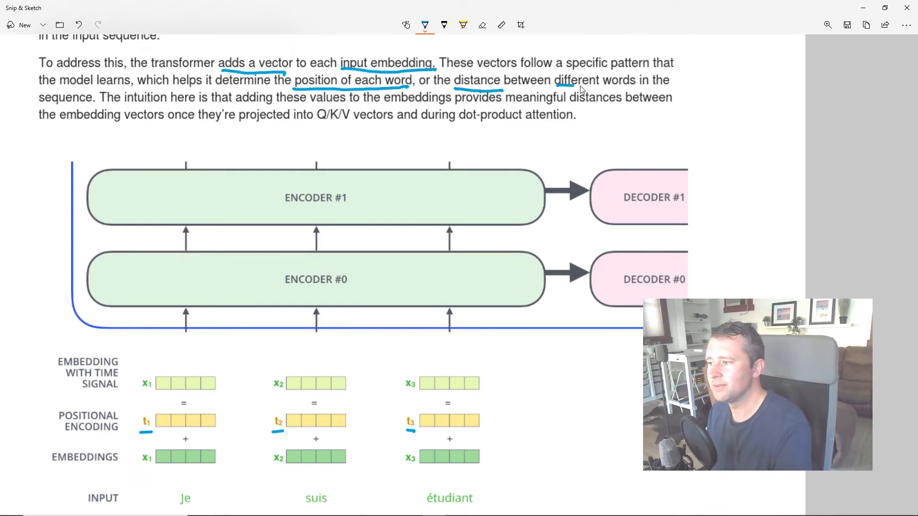
left_click_drag(556, 84, 635, 85)
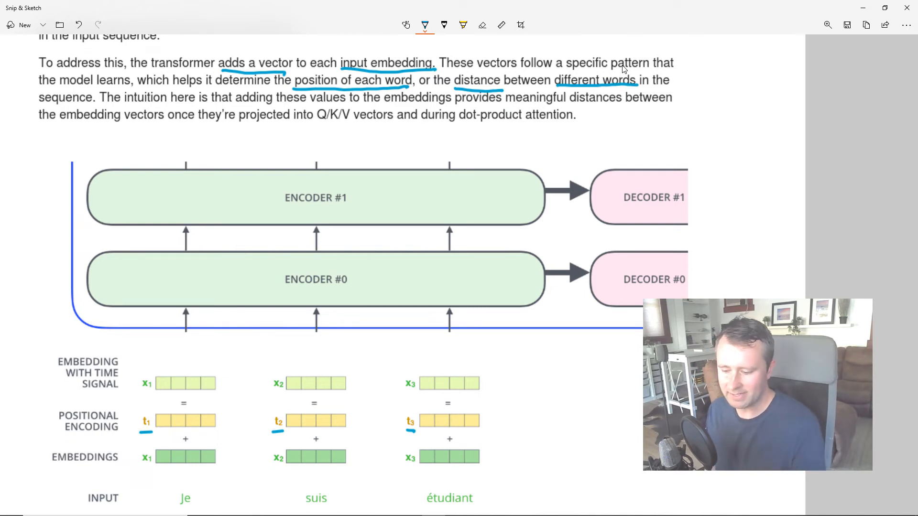
key("alt+tab")
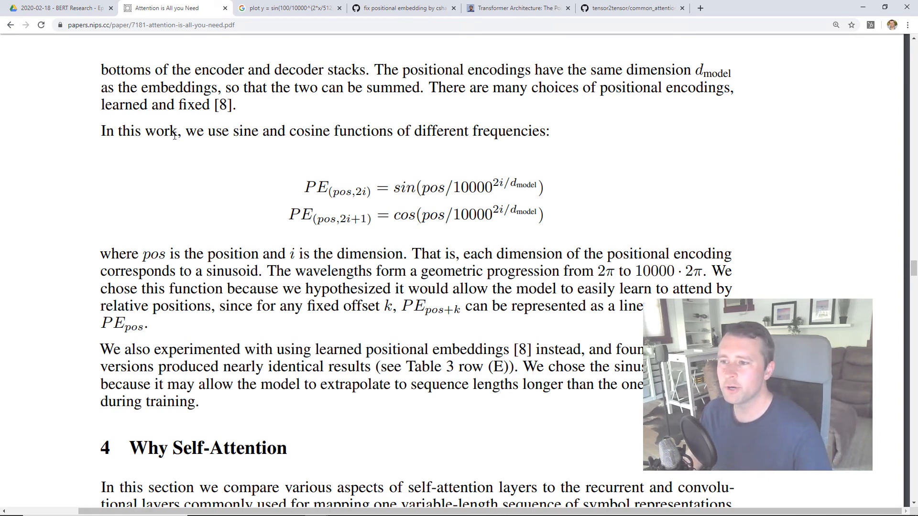
Bring up the Attention Is All You Need PDF on page 6 with the positional encoding formulas
left_click(149, 25)
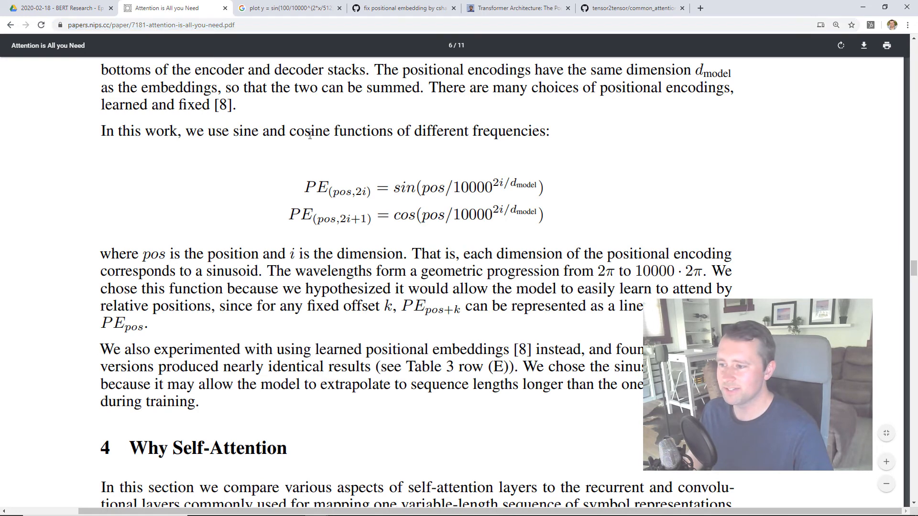
mouse_move(350, 198)
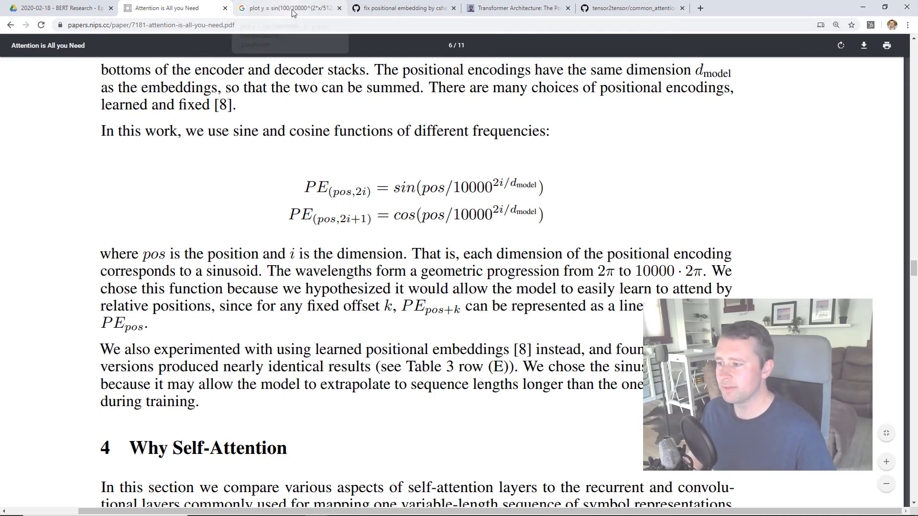
View the Google graph of sin(100/10000^(2x/512)), then return to the Attention paper
left_click(287, 7)
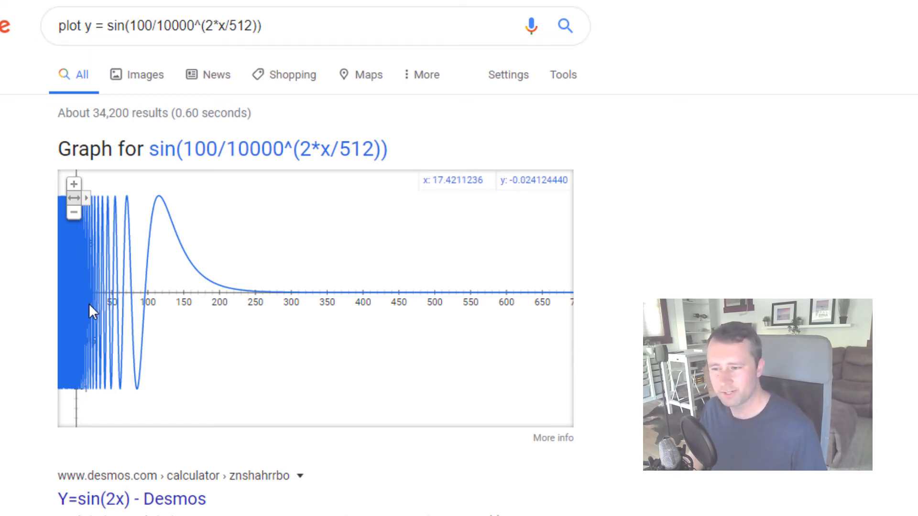
mouse_move(111, 243)
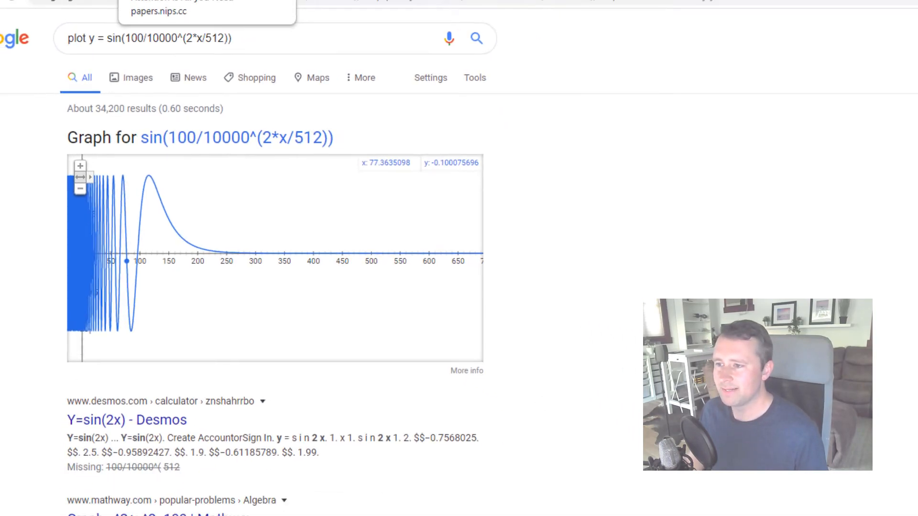
left_click(172, 8)
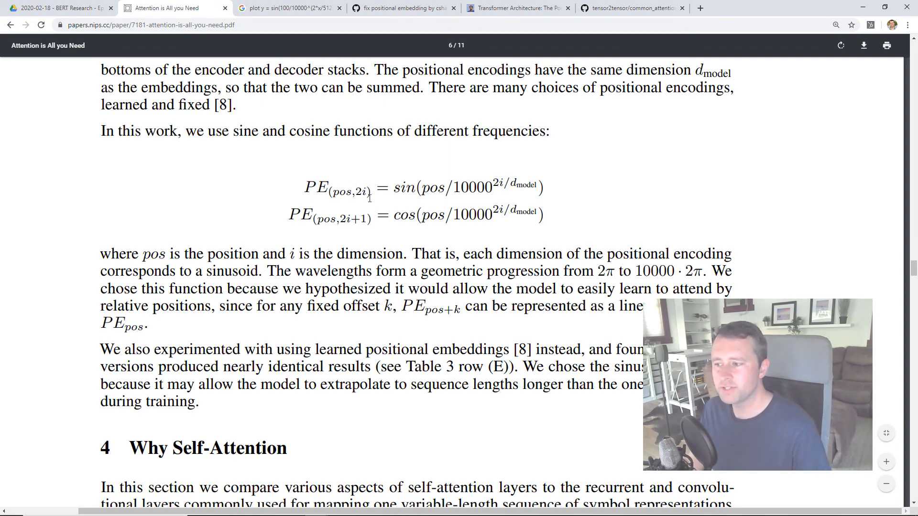
double_click(363, 188)
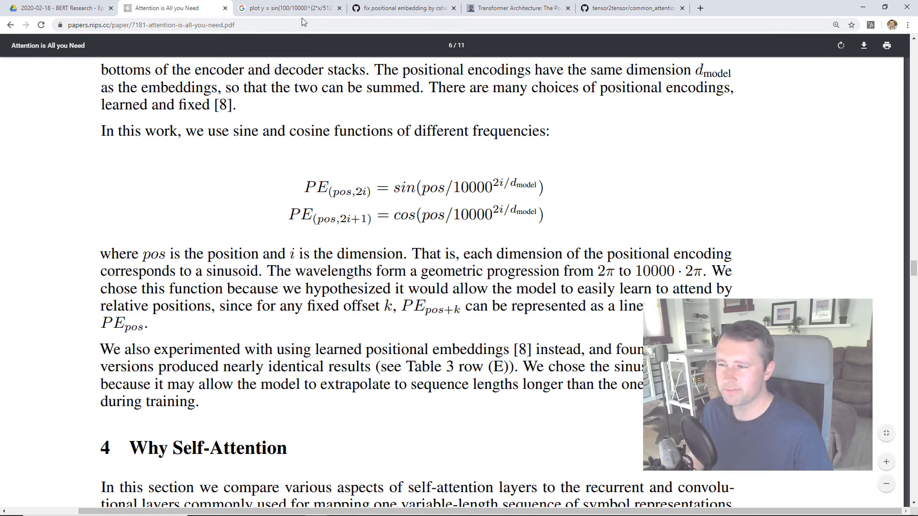
Switch to the 'fix positional embedding' tab showing merged tensor2tensor pull request #177
left_click(402, 7)
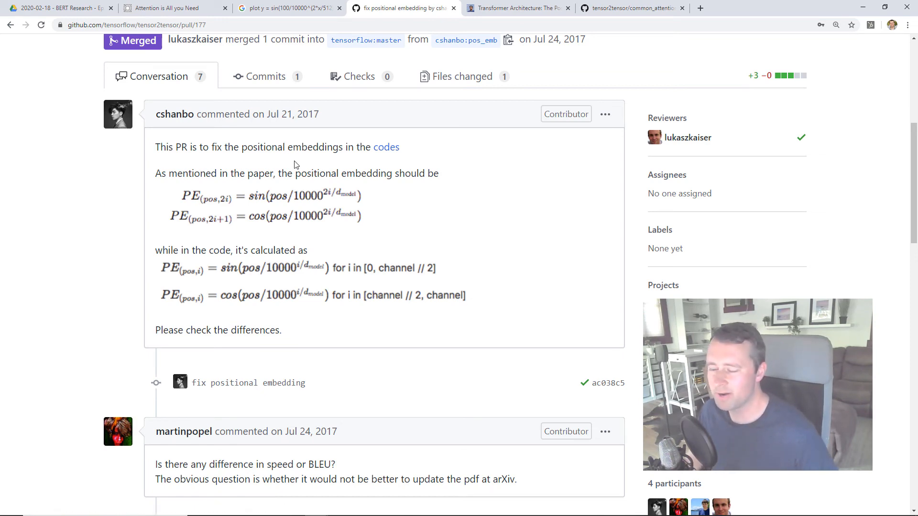
mouse_move(294, 36)
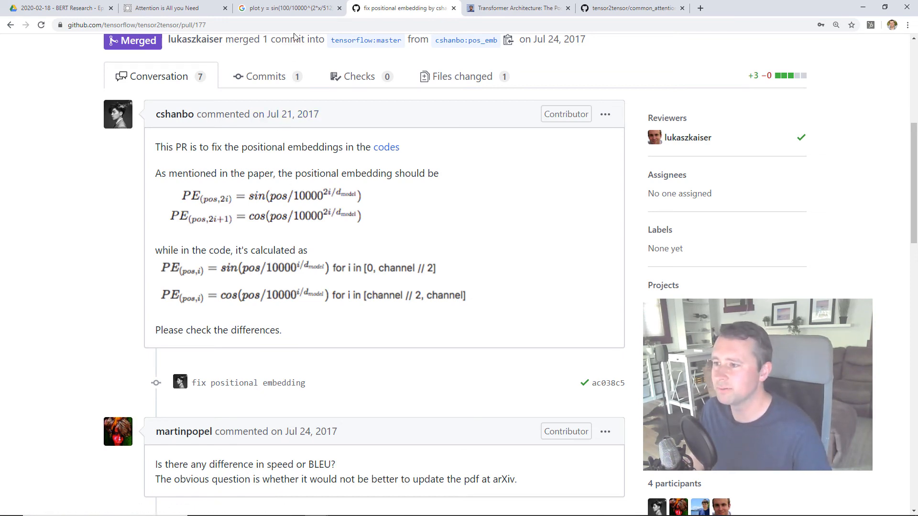